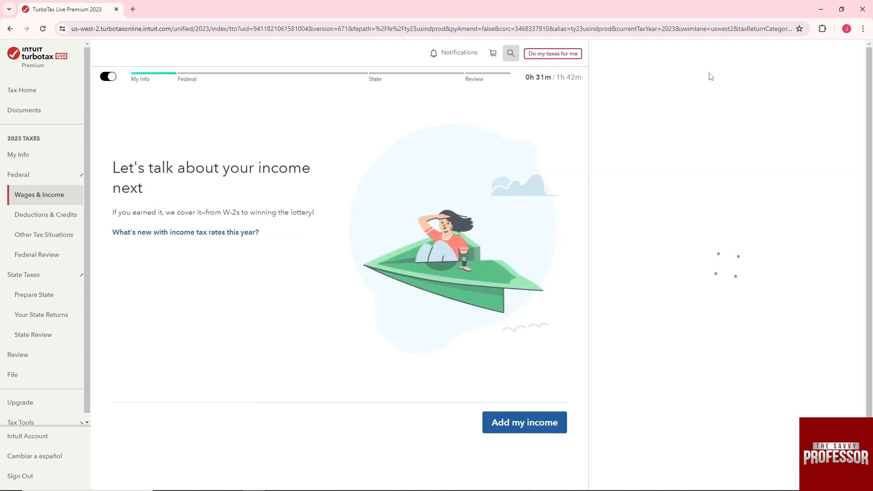
# - Search TurboTax help for "estimated tax payments" and view the results
pyautogui.click(510, 54)
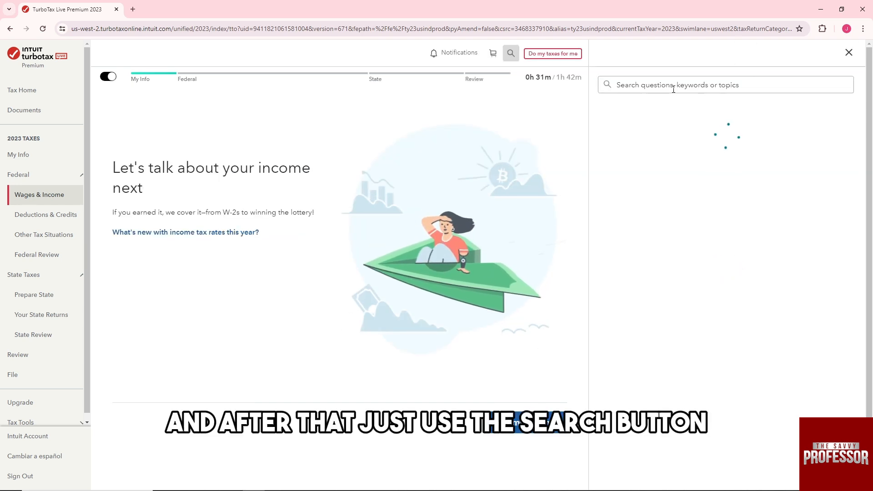
pyautogui.write('estimated tax payments')
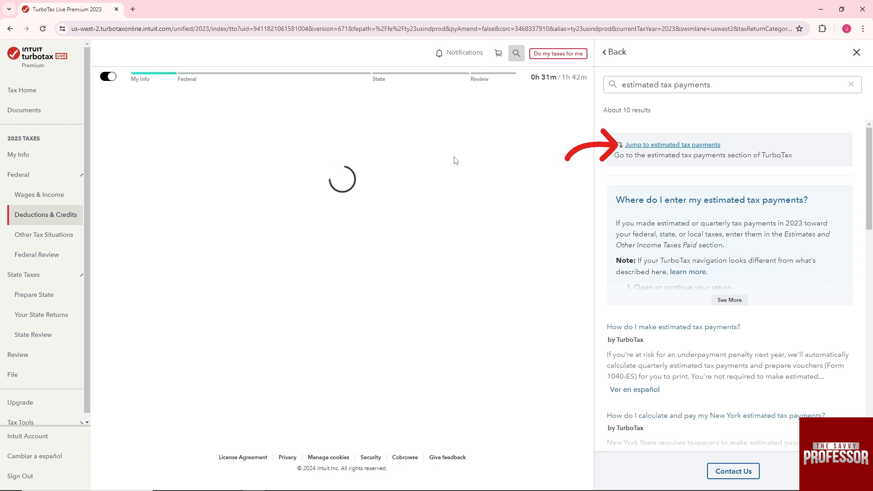
# - Jump from the search results to the estimated tax payments section of the return
pyautogui.click(673, 144)
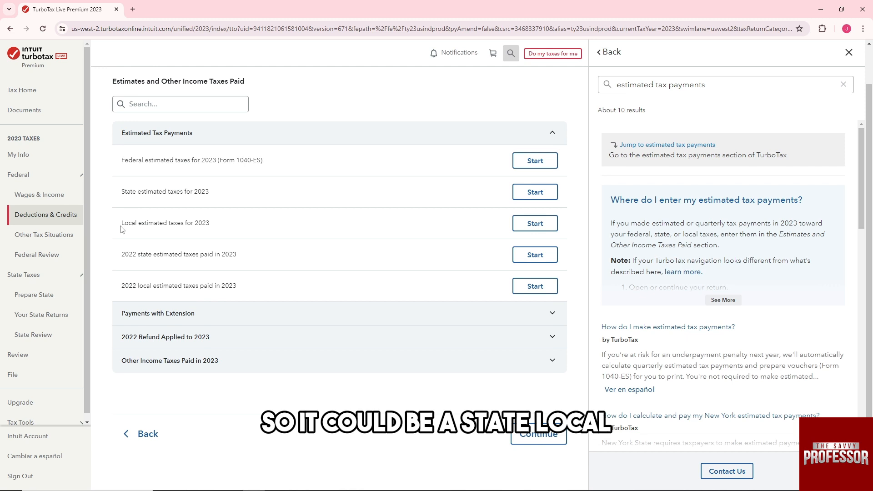
pyautogui.moveTo(179, 255)
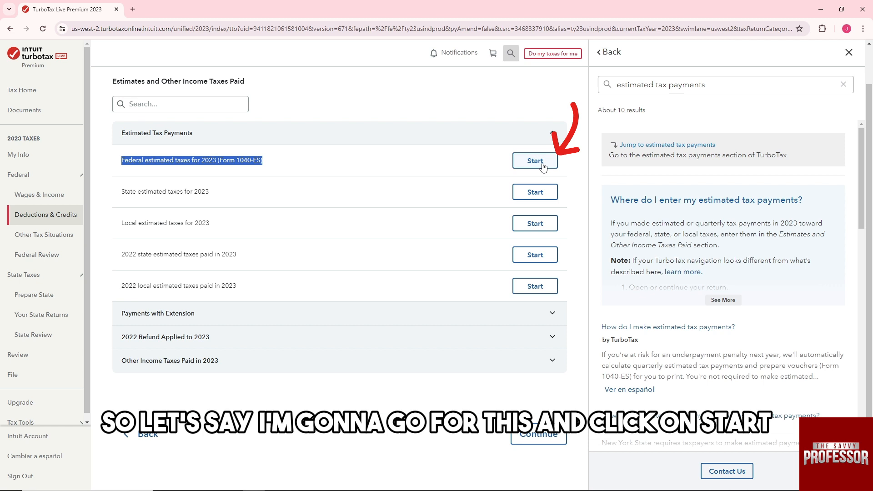
# - Start Federal estimated taxes for 2023, answer Yes and review the quarterly payments table
pyautogui.click(534, 161)
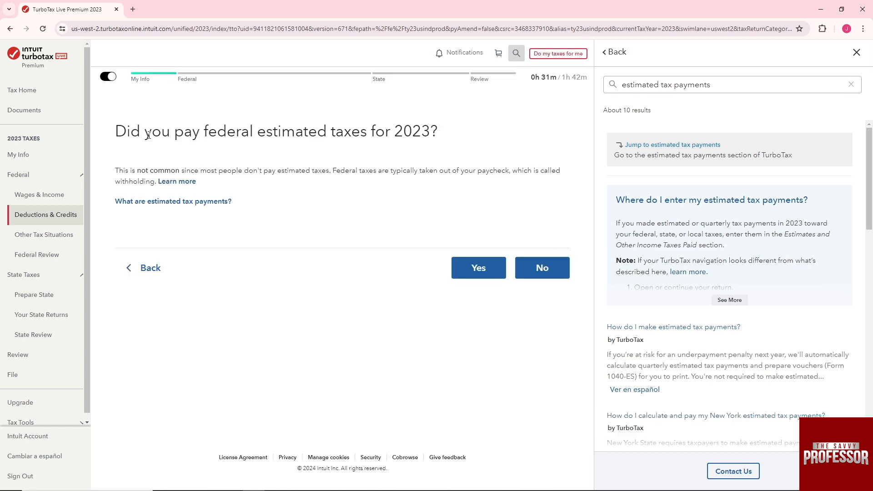
pyautogui.tripleClick(275, 131)
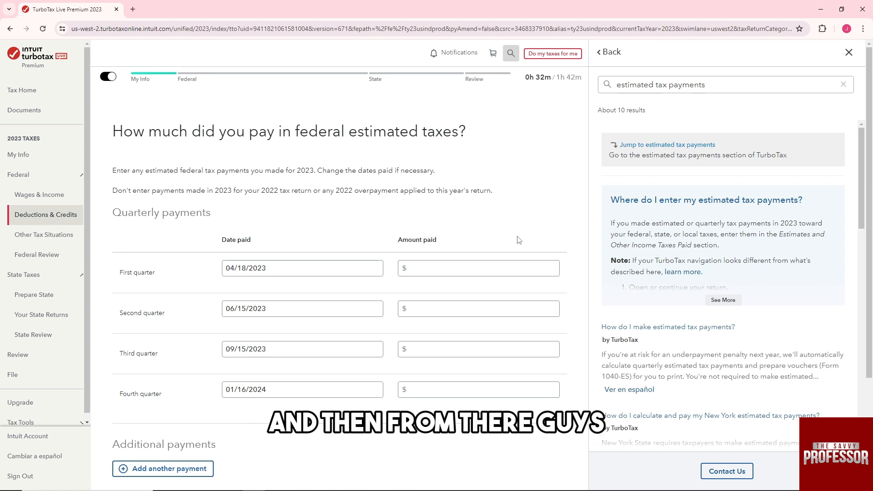
pyautogui.scroll(-3)
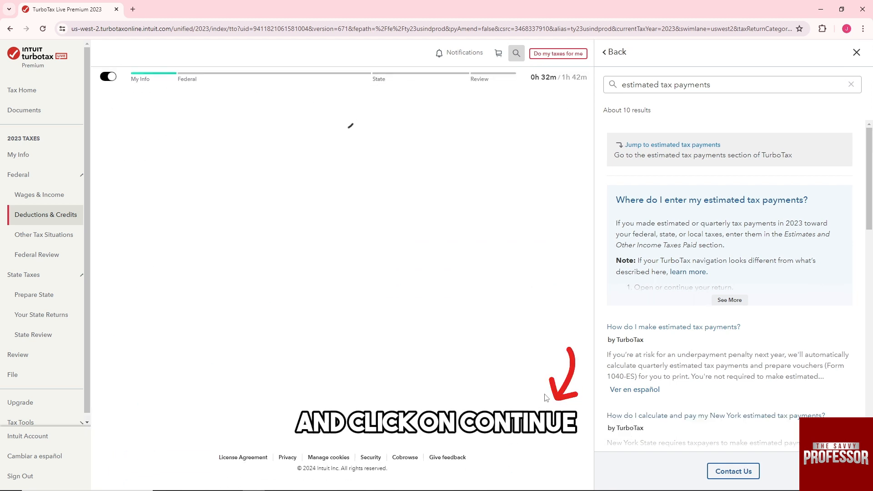
# - Continue through the remaining federal estimated tax screens until the entry shows Revisit
pyautogui.click(671, 144)
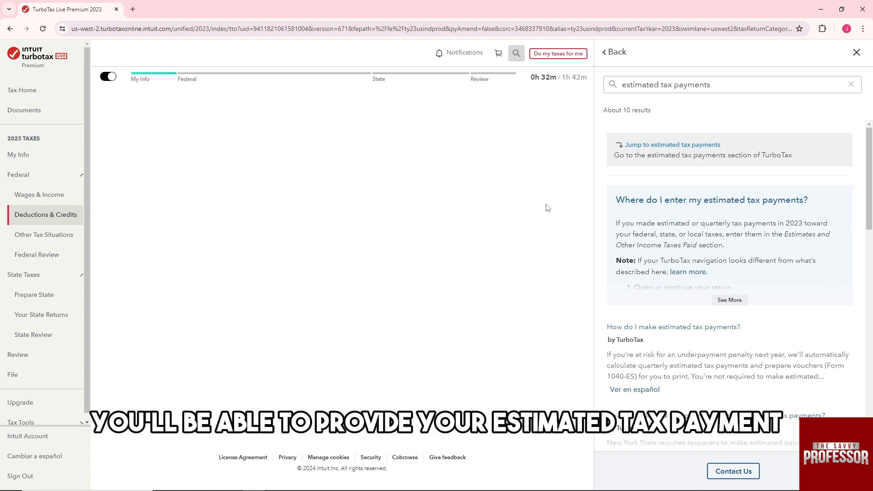
pyautogui.click(671, 145)
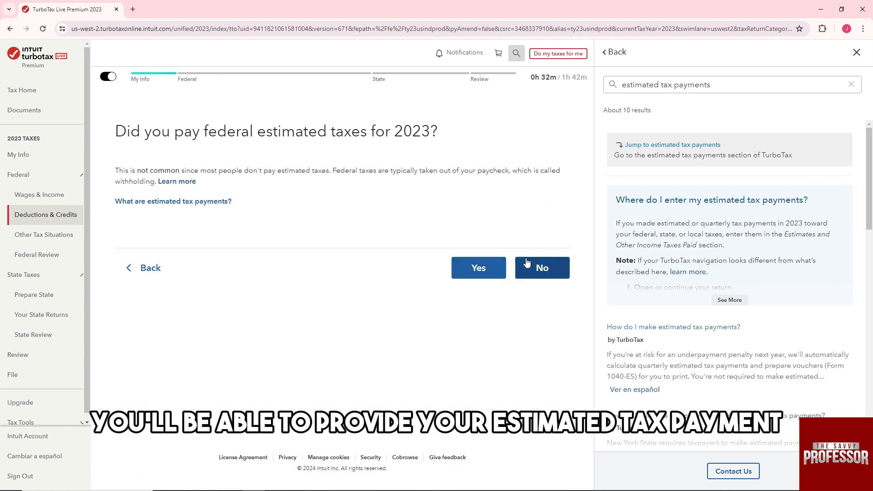
pyautogui.click(540, 268)
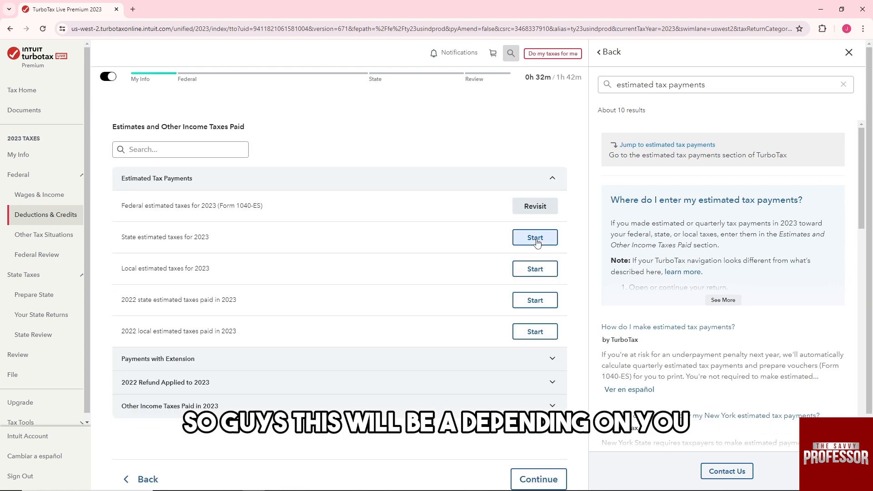
# - Start State estimated taxes for 2023 and answer No to having paid any
pyautogui.click(534, 237)
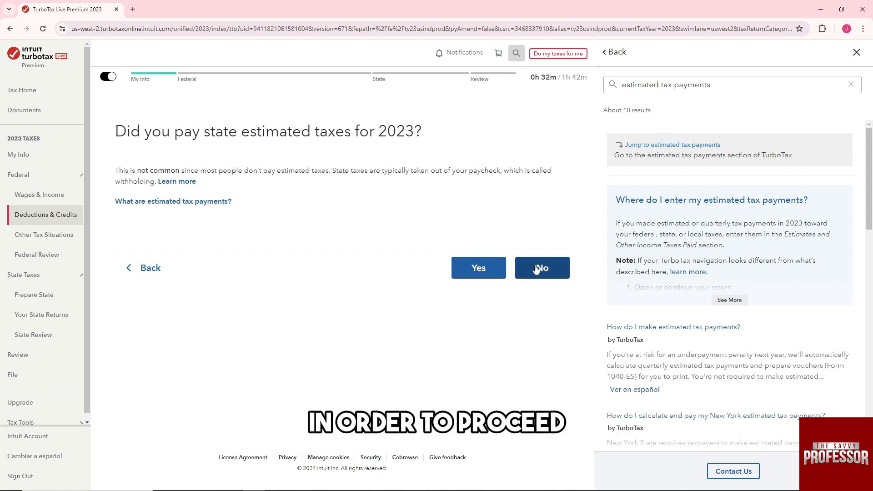
pyautogui.click(541, 267)
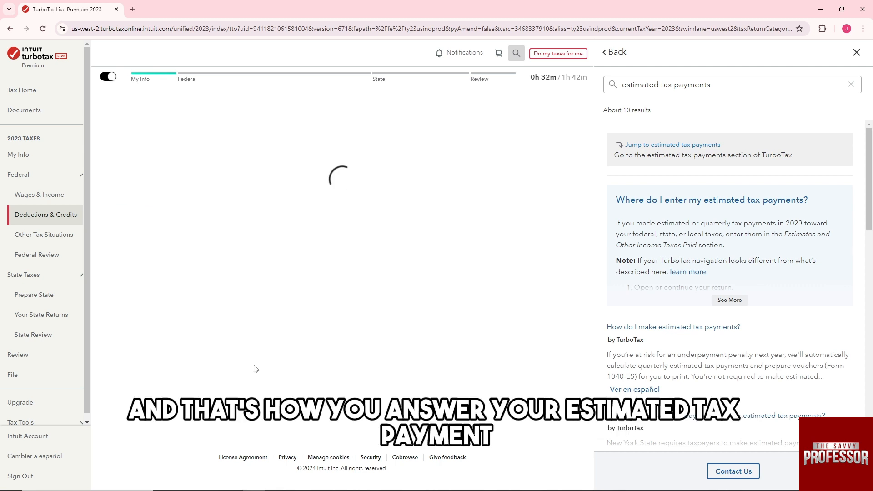